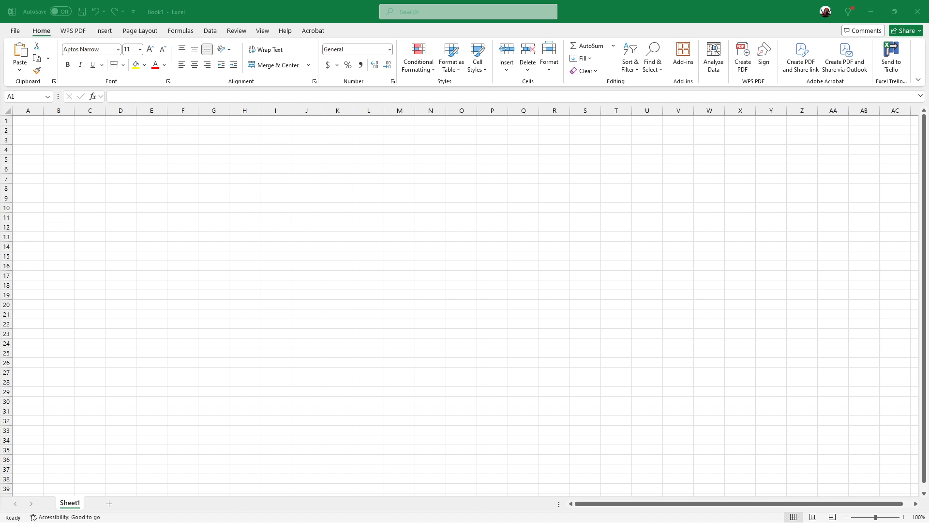
mouse_move(110, 307)
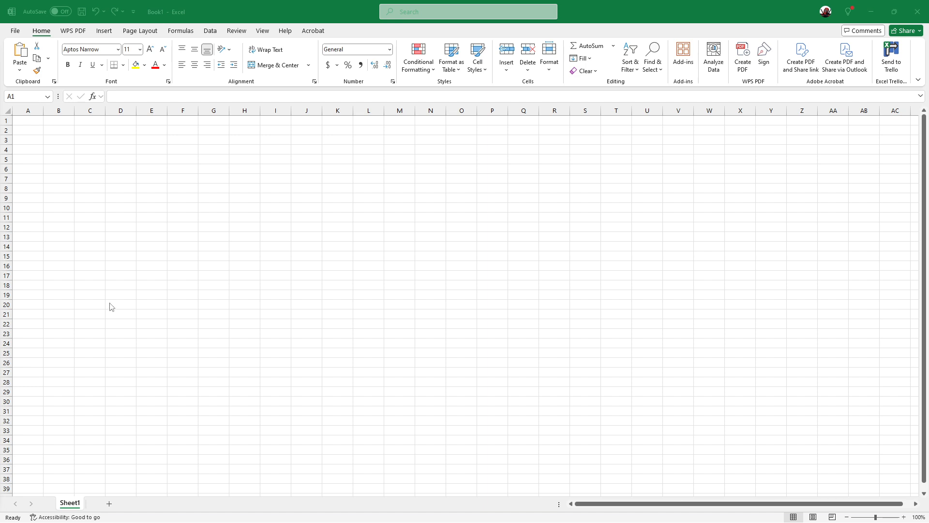
mouse_move(39, 131)
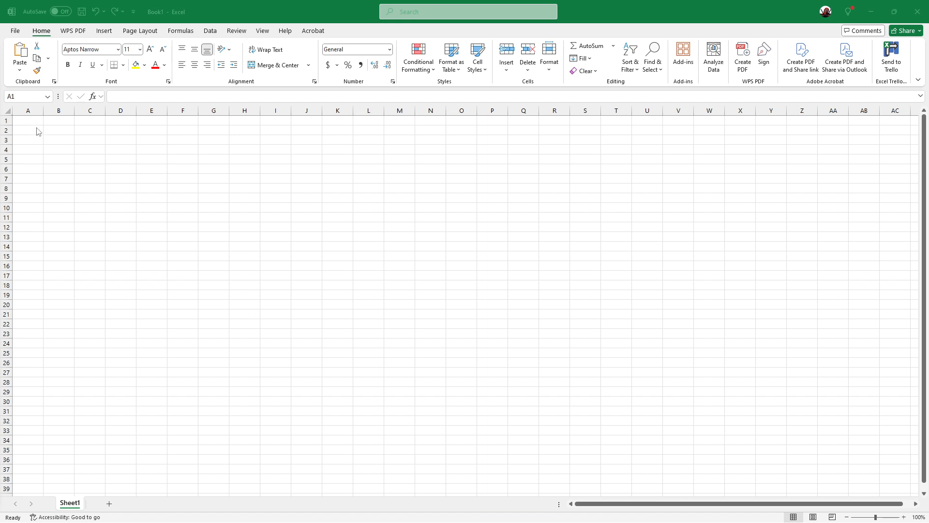
mouse_move(36, 124)
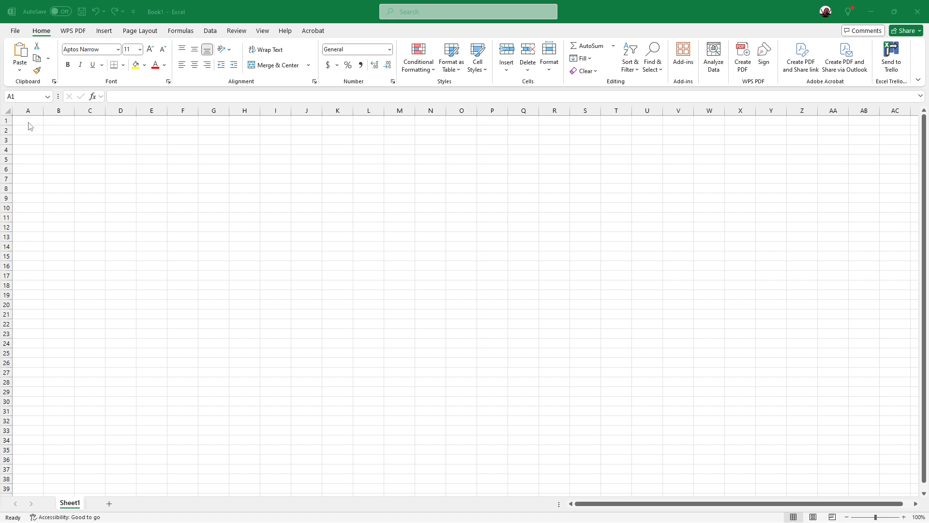
Enter the ticker AAPL in cell A1 and reselect that cell.
click(28, 121)
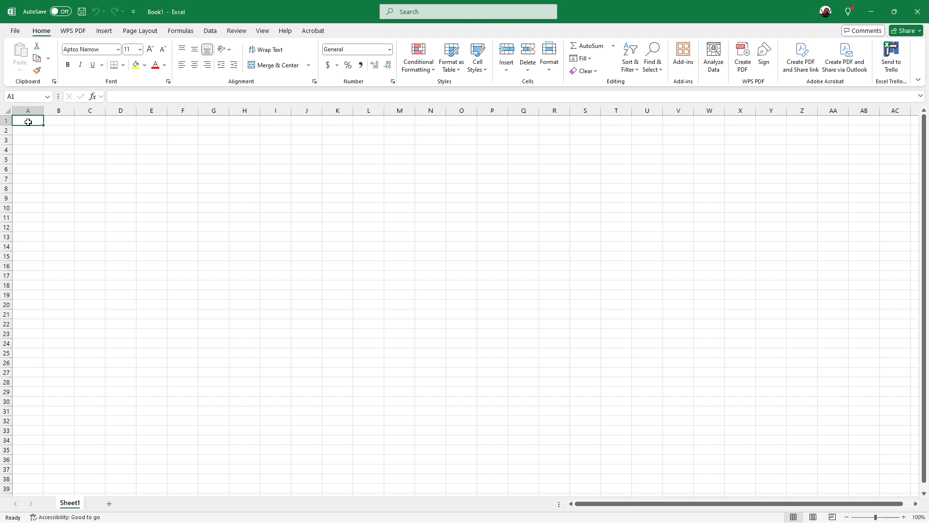
text(AAPL)
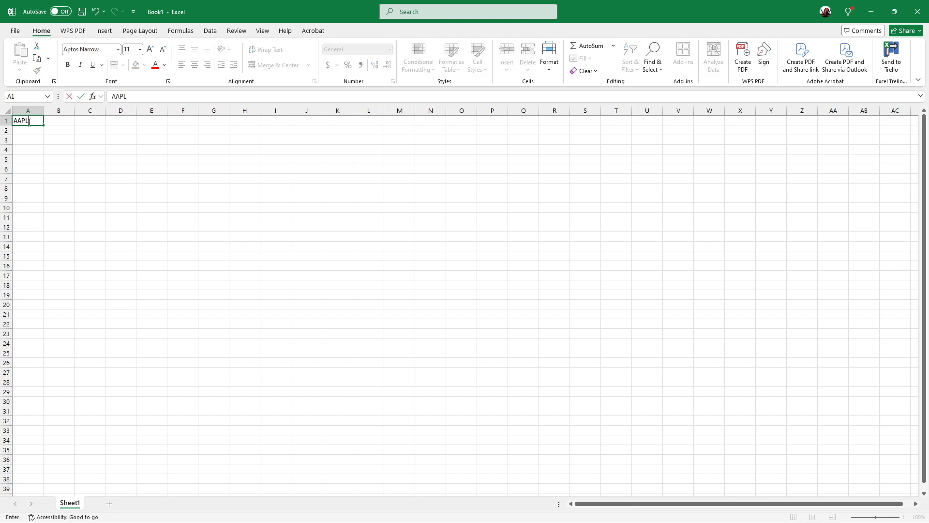
key(Enter)
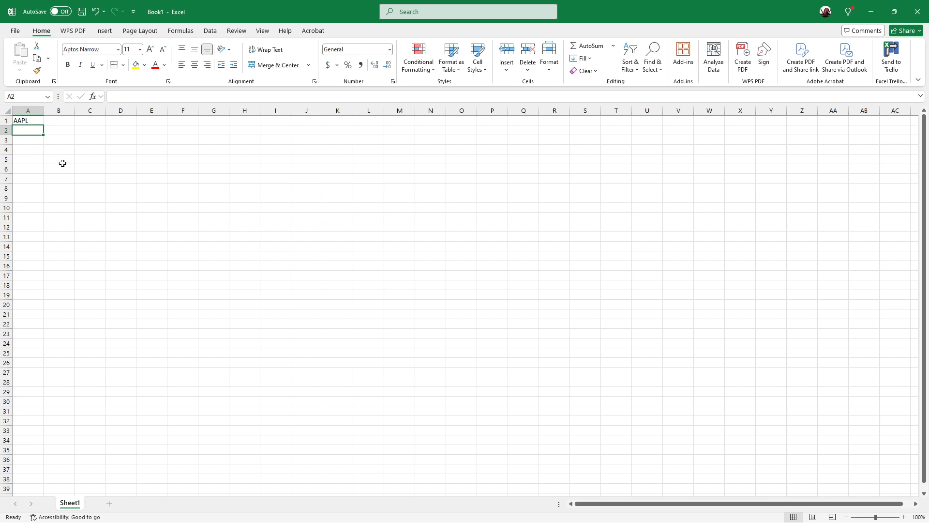
mouse_move(48, 159)
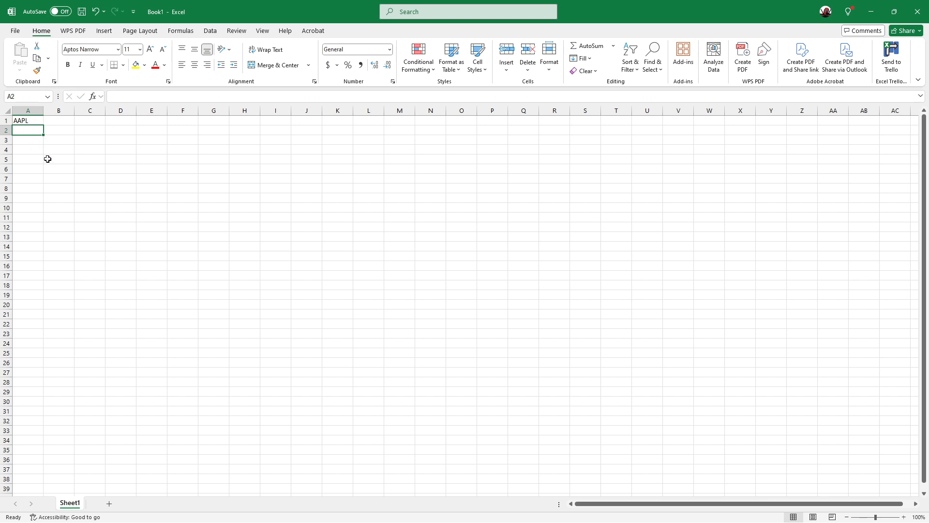
click(27, 121)
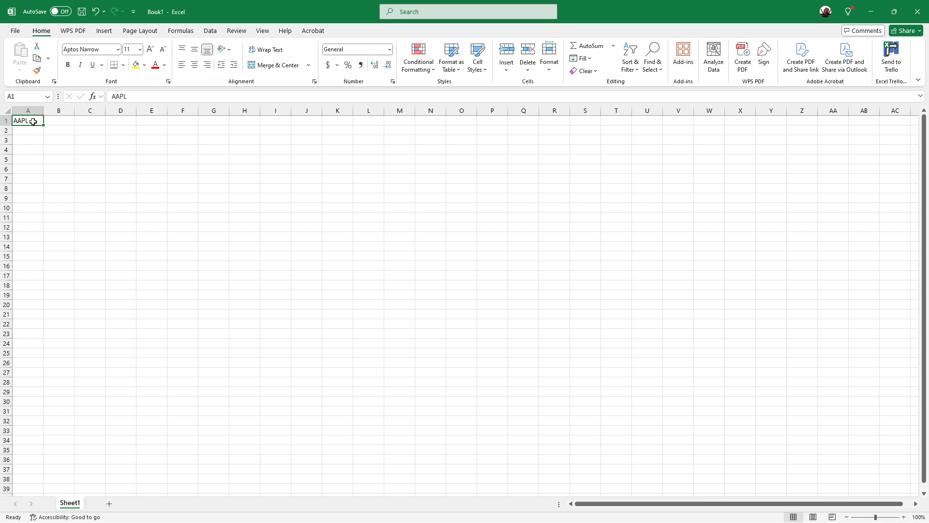
mouse_move(130, 172)
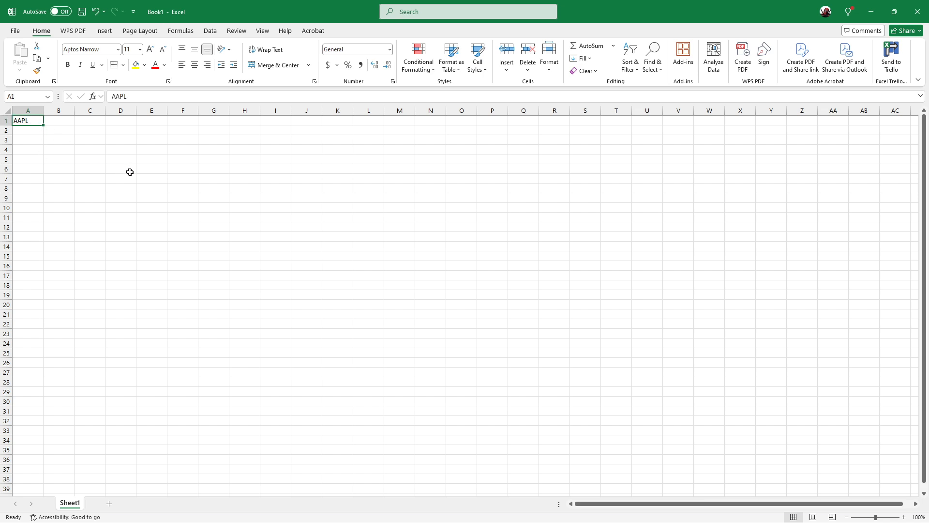
mouse_move(187, 154)
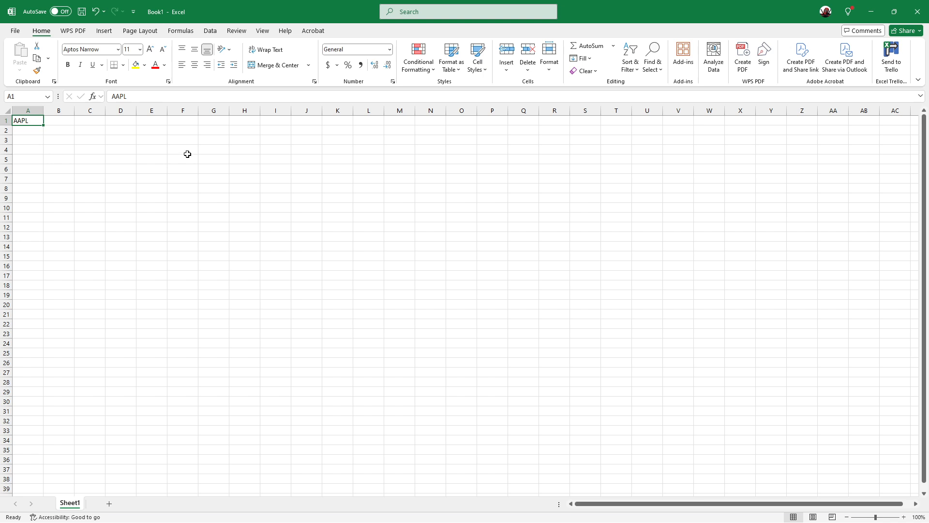
mouse_move(216, 5)
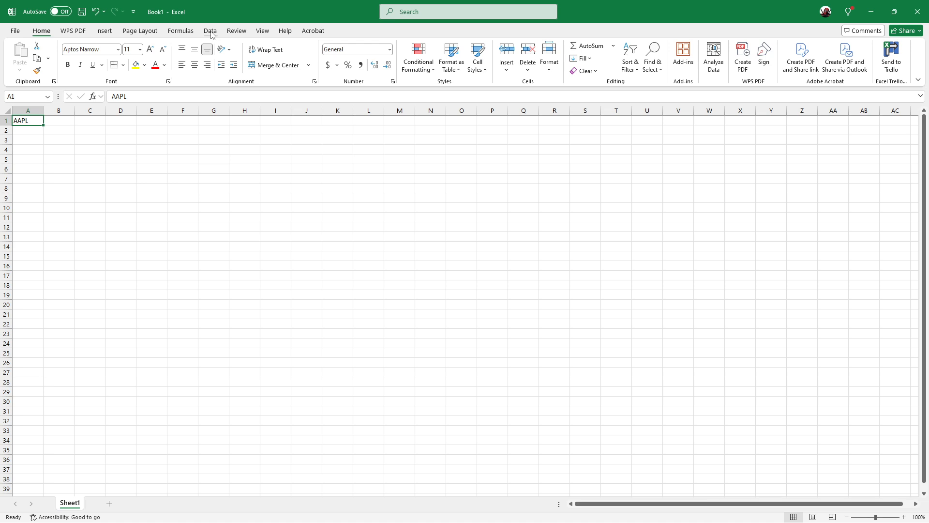
Convert the AAPL cell to the Stocks data type from the Data tab.
click(210, 31)
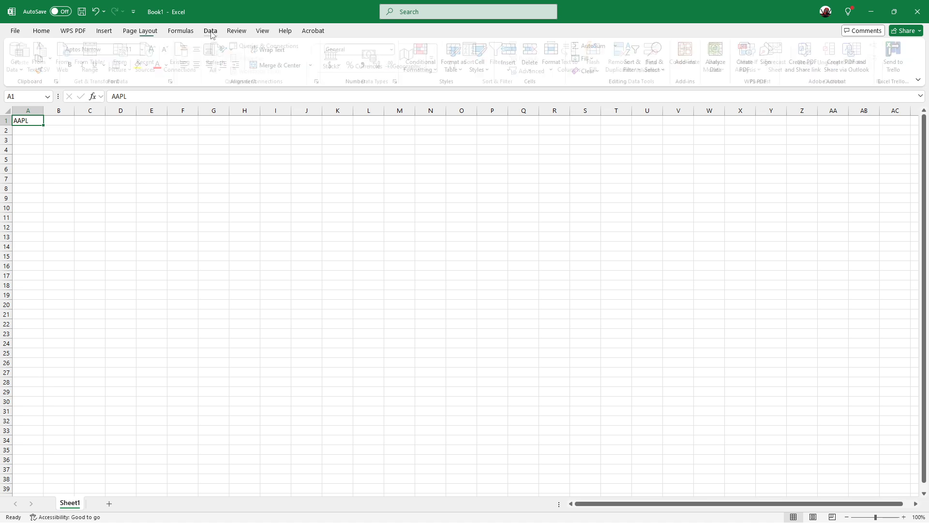
click(211, 31)
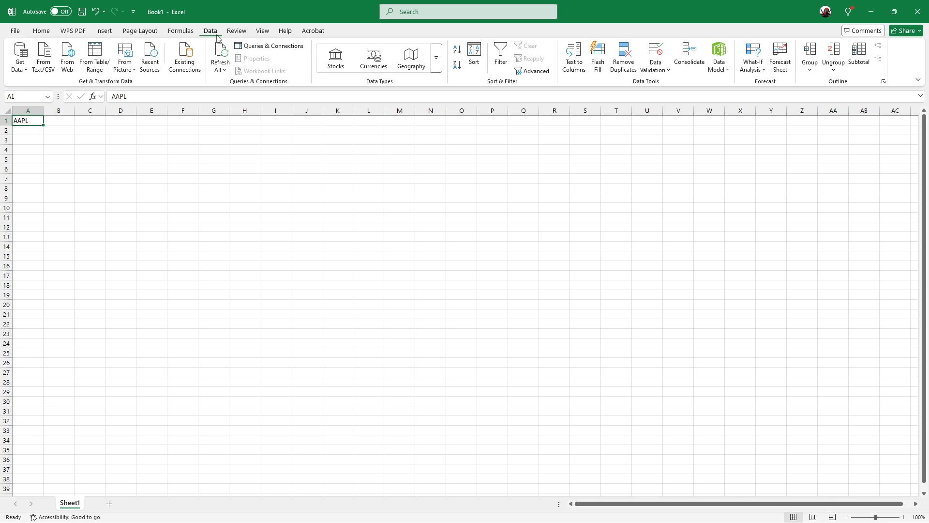
mouse_move(389, 90)
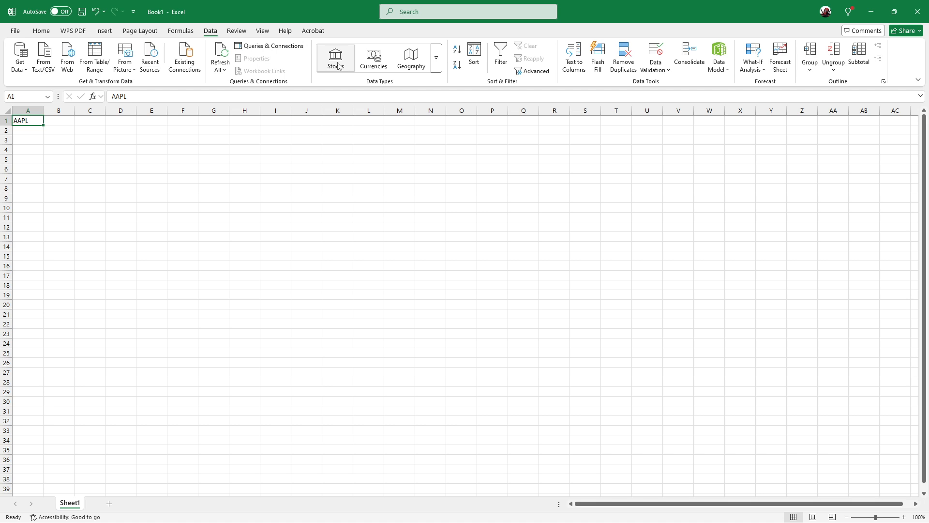
click(335, 58)
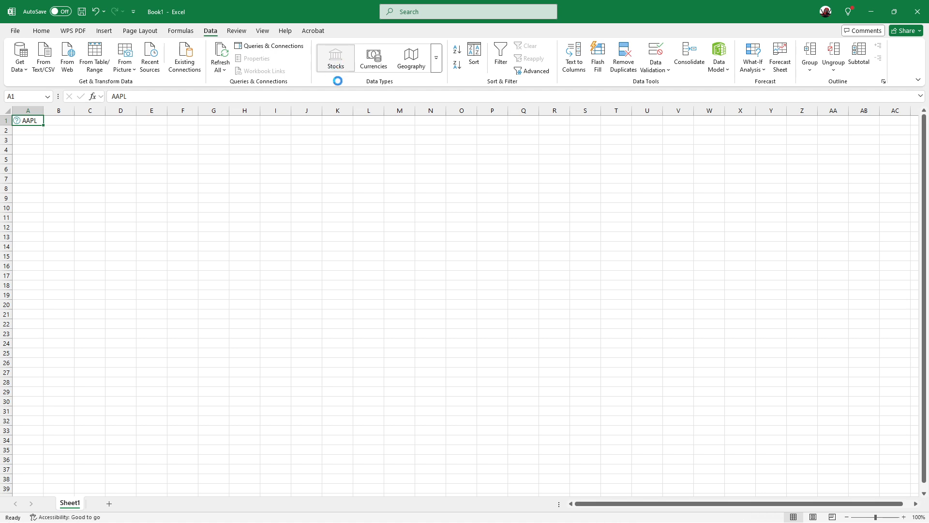
Match AAPL to the Apple Inc. Nasdaq Stock Market listing in the Data Selector.
click(335, 57)
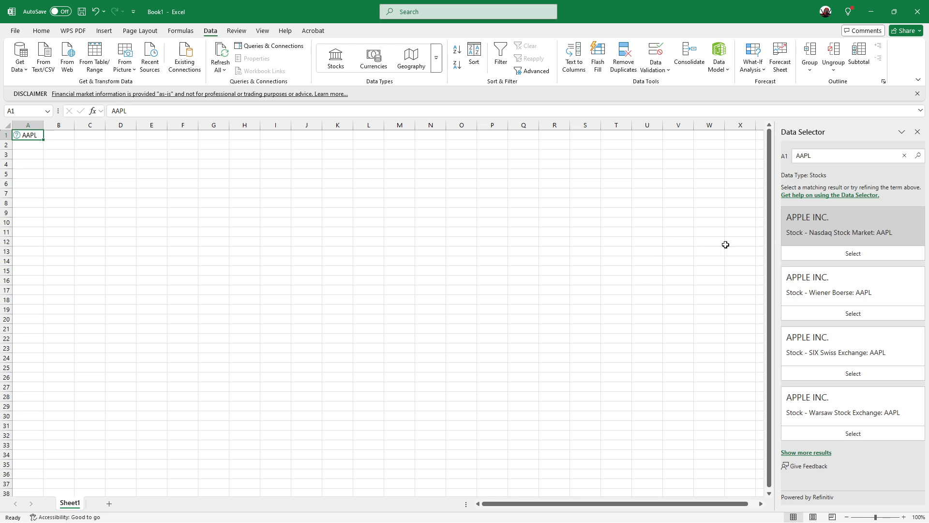
mouse_move(868, 259)
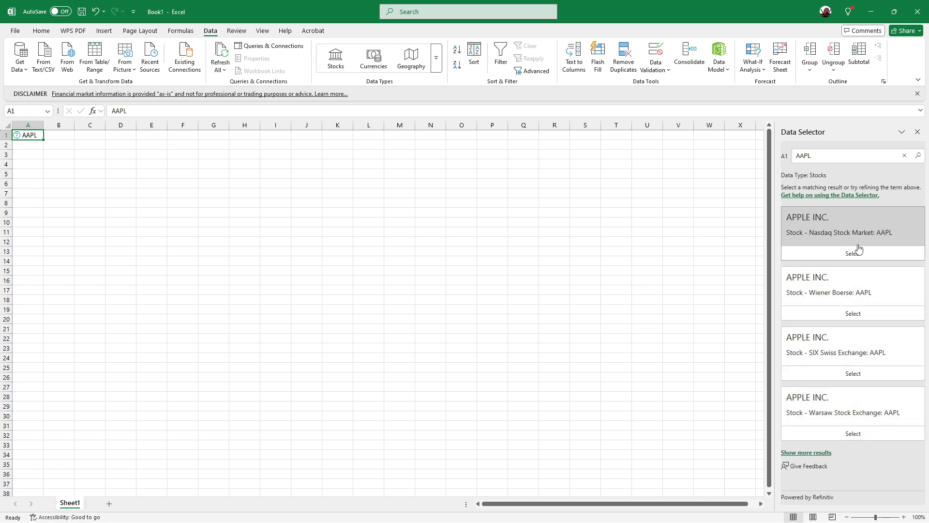
mouse_move(854, 253)
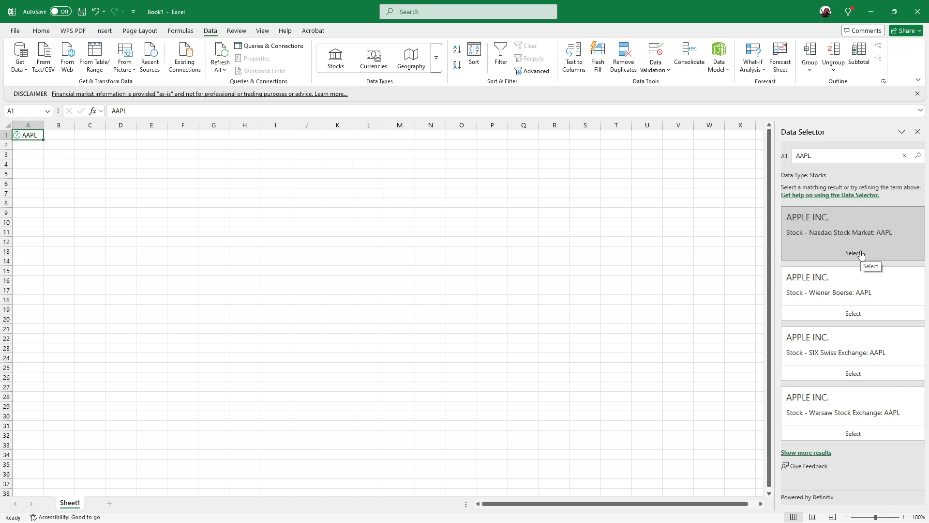
click(853, 253)
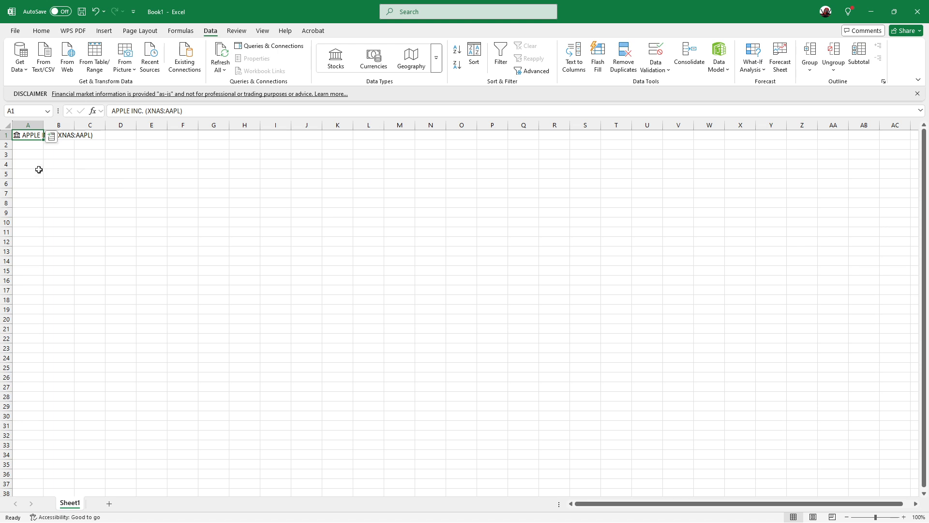
mouse_move(76, 201)
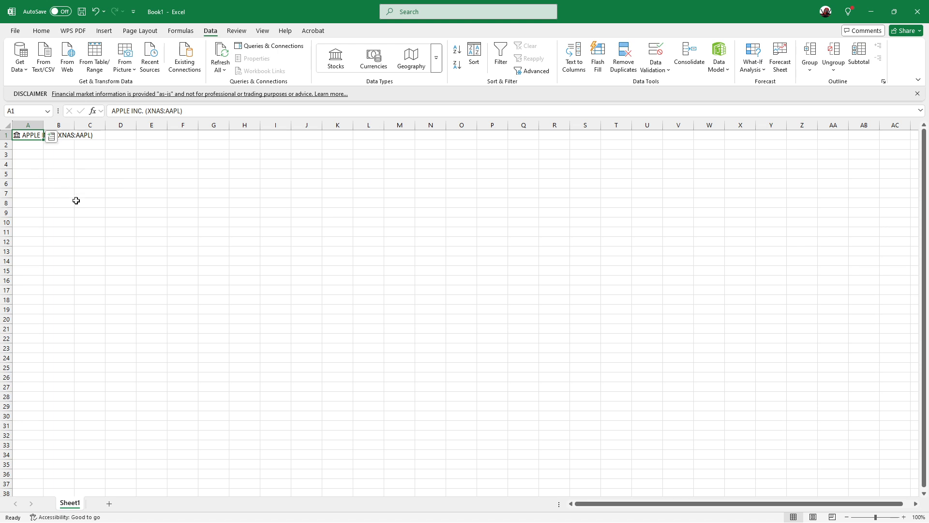
mouse_move(61, 194)
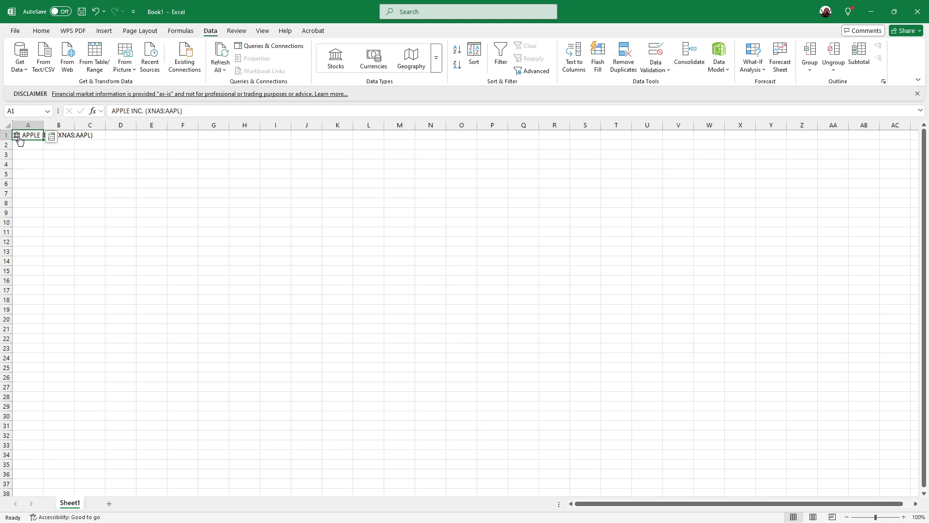
mouse_move(20, 136)
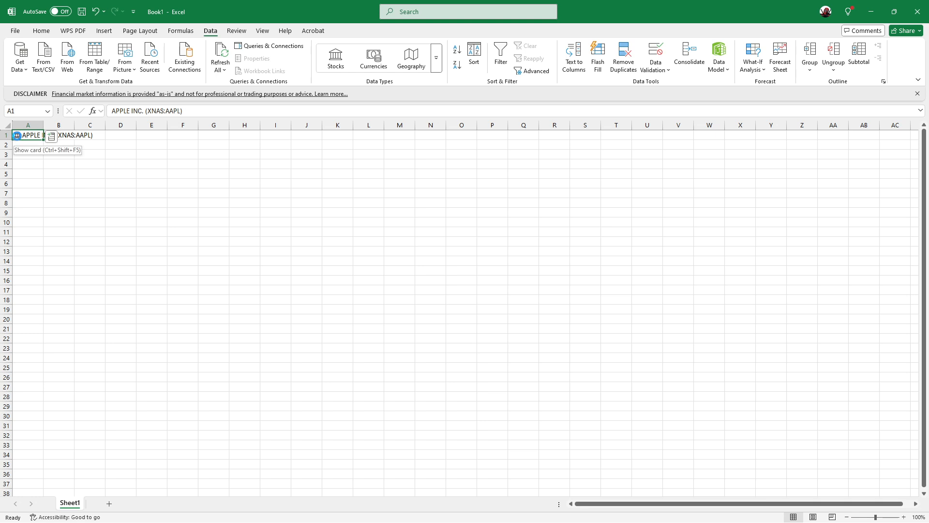
Extract Apple's Price field, $198.85, from the stock card into B1.
click(18, 135)
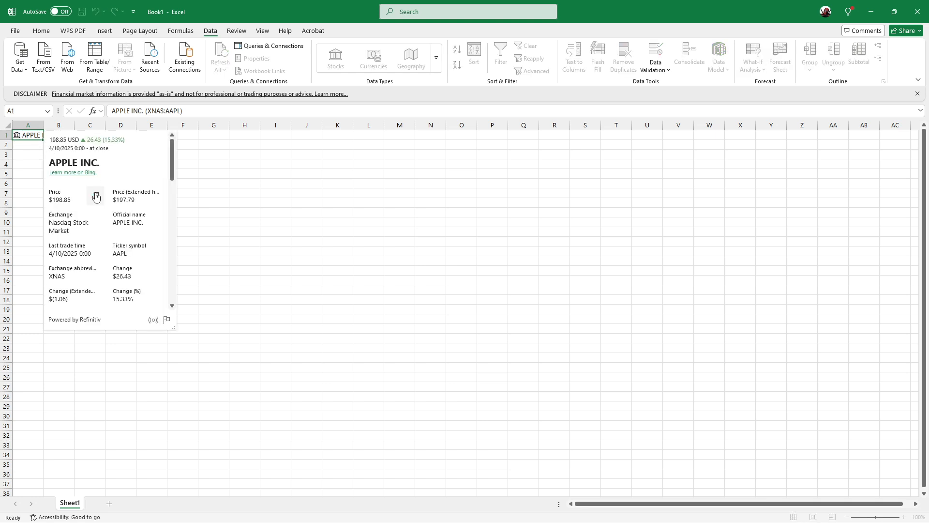
mouse_move(61, 214)
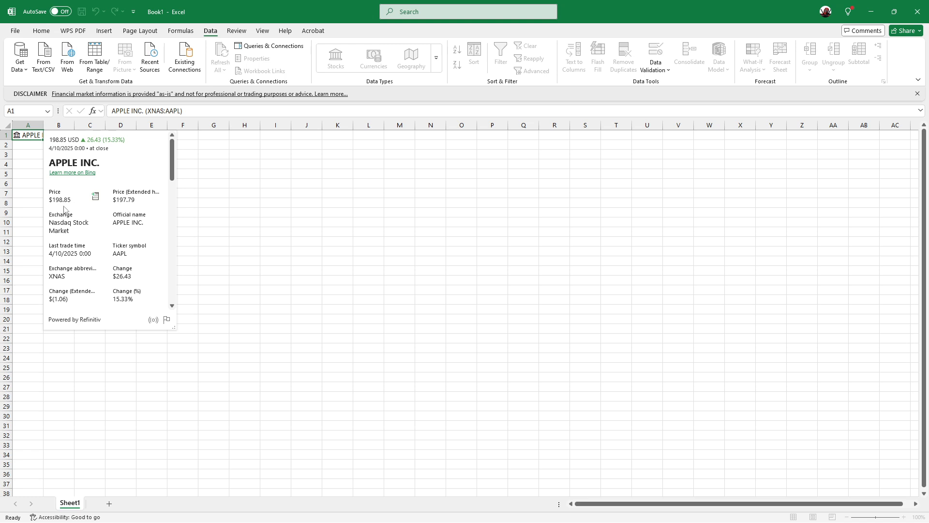
mouse_move(66, 238)
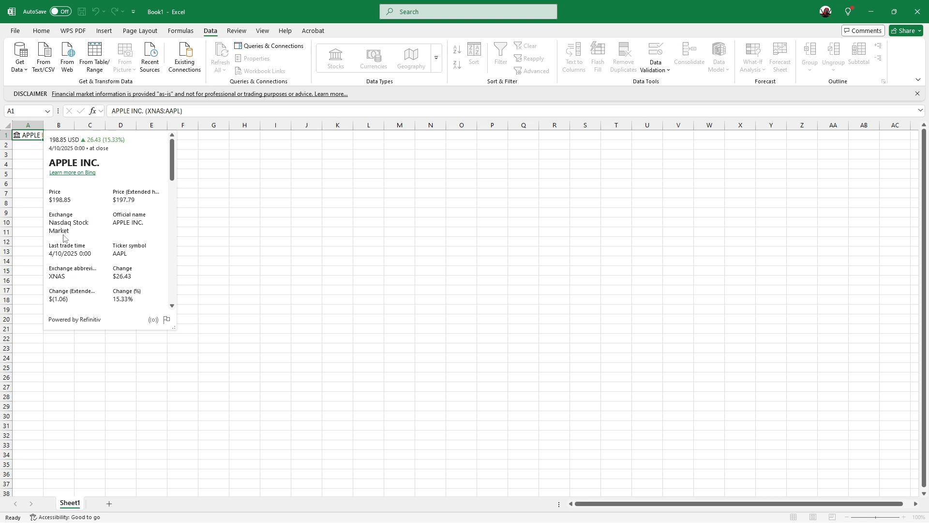
mouse_move(148, 195)
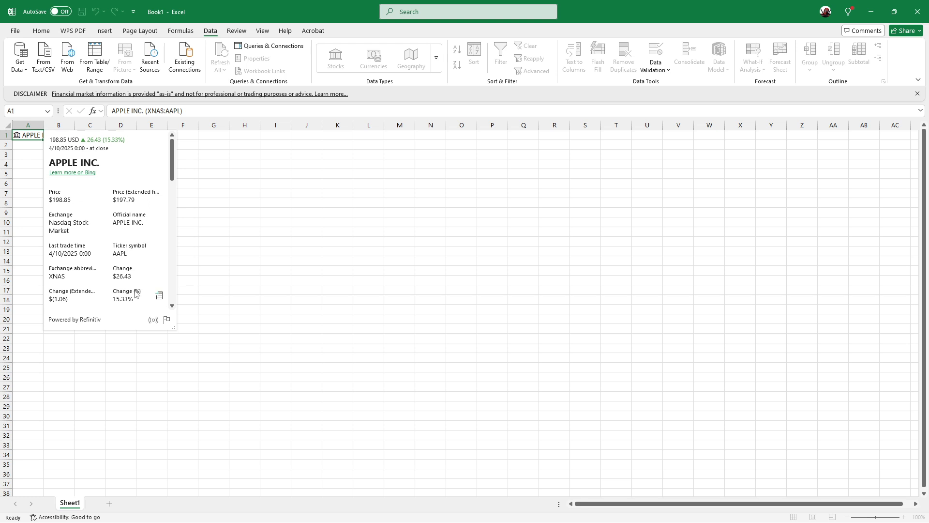
mouse_move(148, 202)
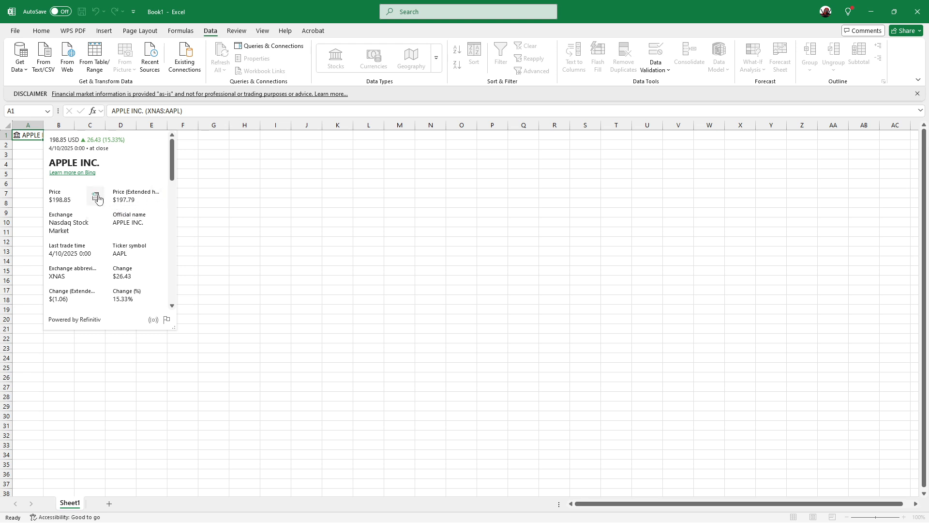
mouse_move(95, 197)
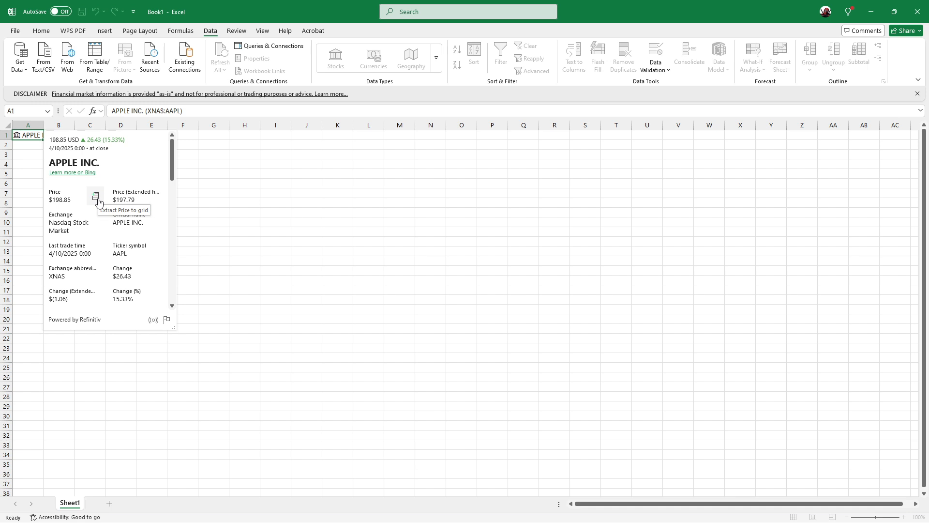
click(96, 195)
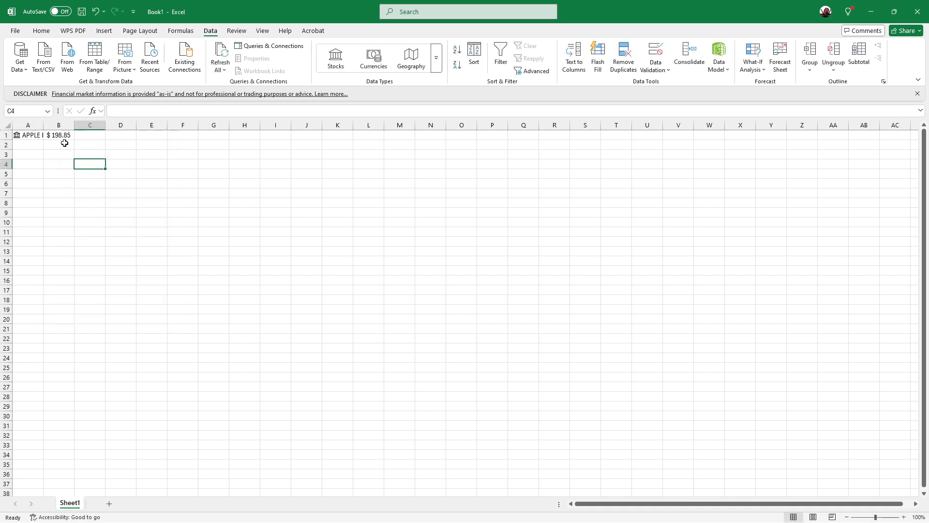
Extract Apple's extended-hours price, $197.79, from the stock card into C1.
click(27, 135)
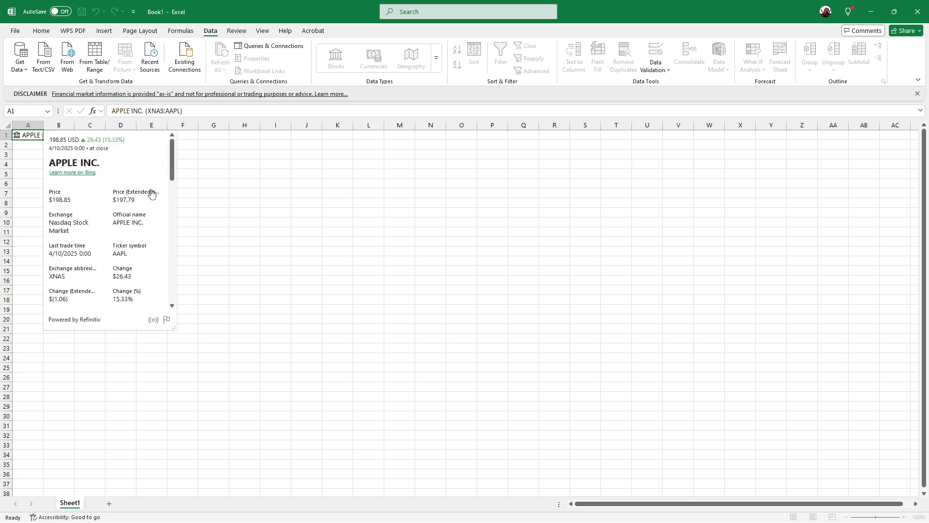
mouse_move(159, 198)
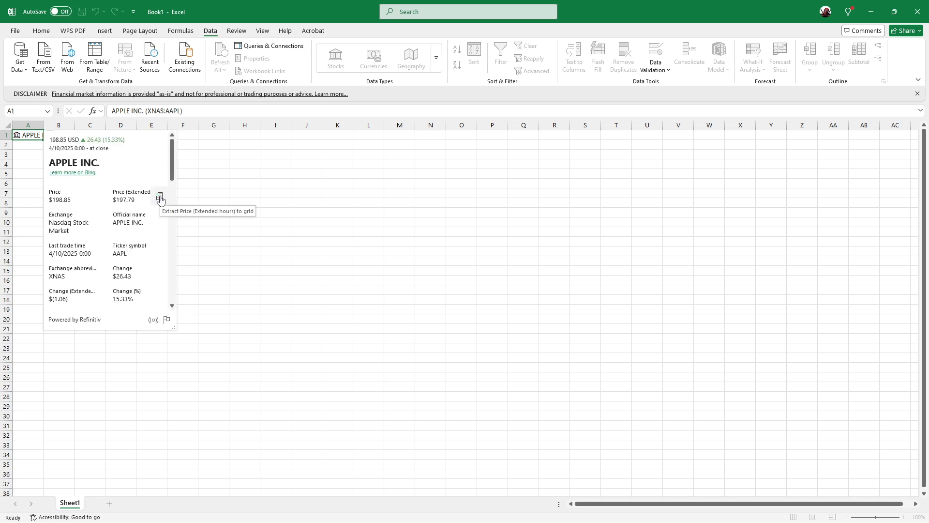
click(160, 196)
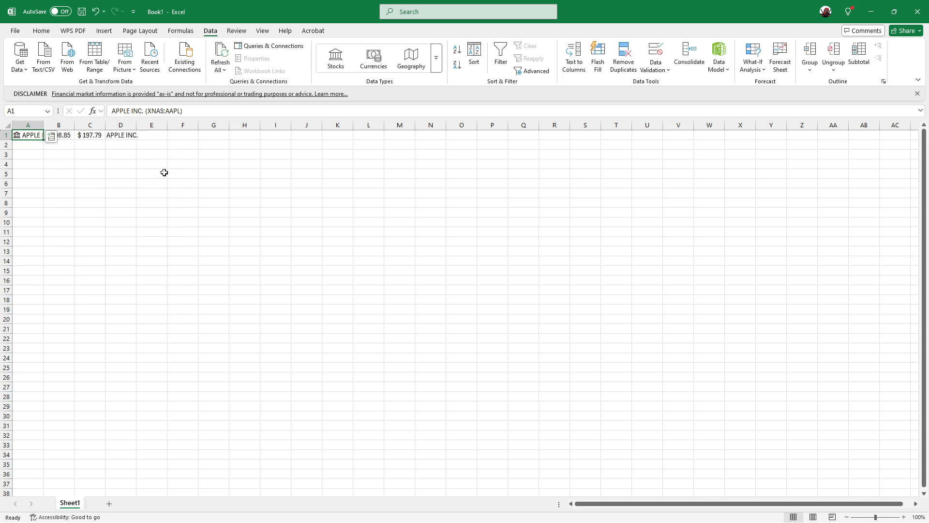
mouse_move(16, 140)
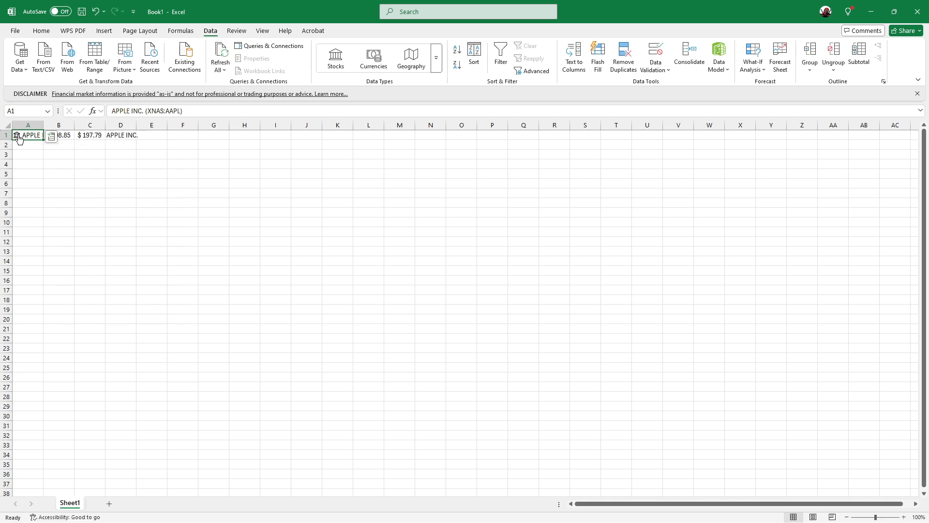
click(18, 135)
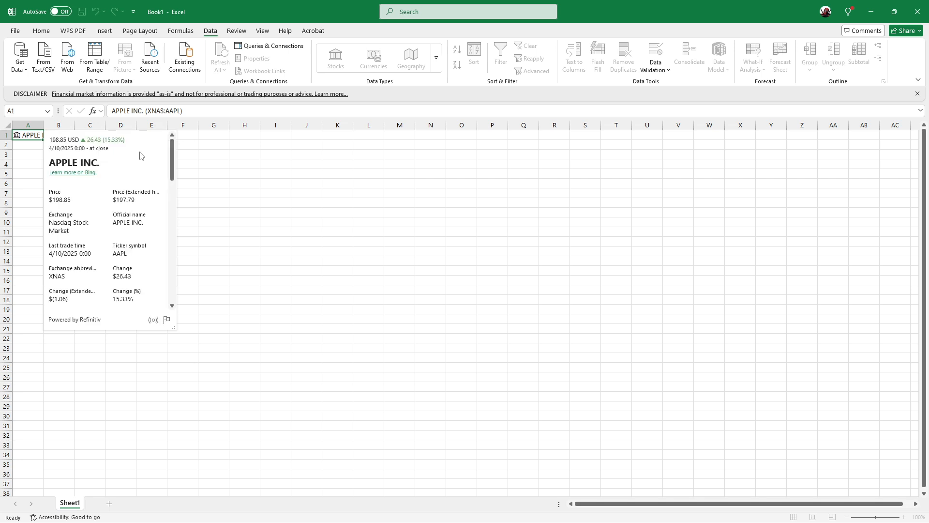